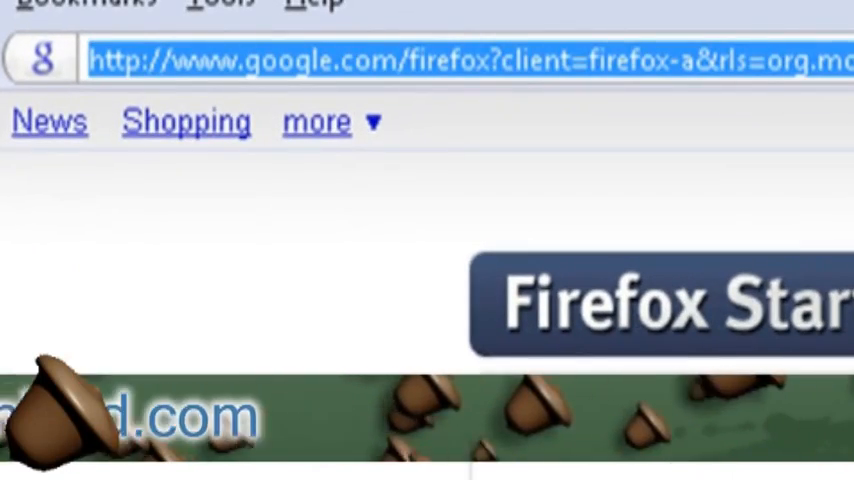
{"action": "type", "text": "www.vanish"}
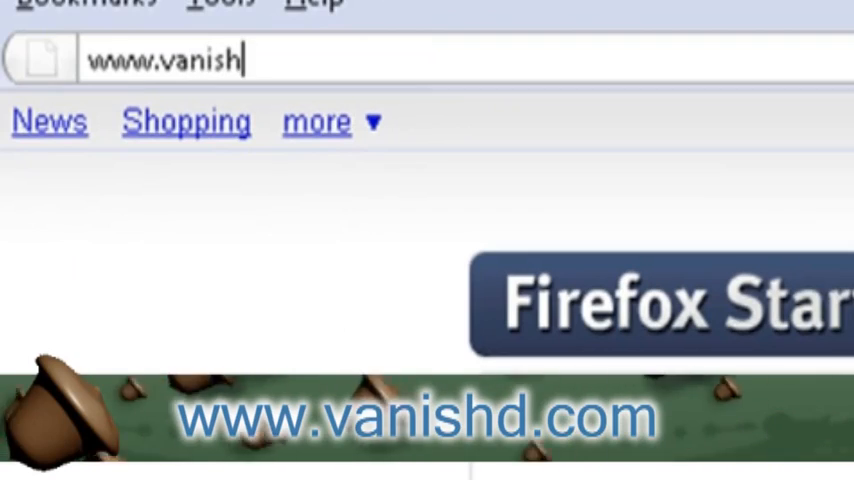
{"action": "key", "text": "Return"}
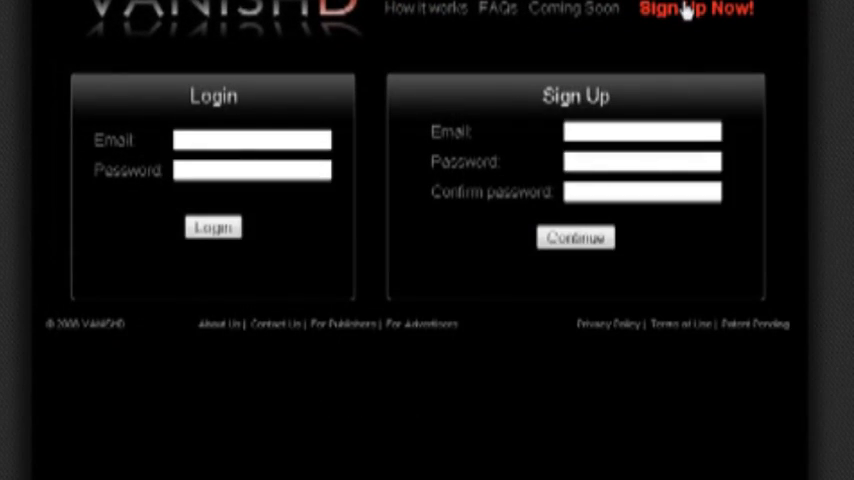
Submit the sign-up email and password, accept the terms of service, and finish creating the account.
{"action": "left_click", "coordinate": [696, 8]}
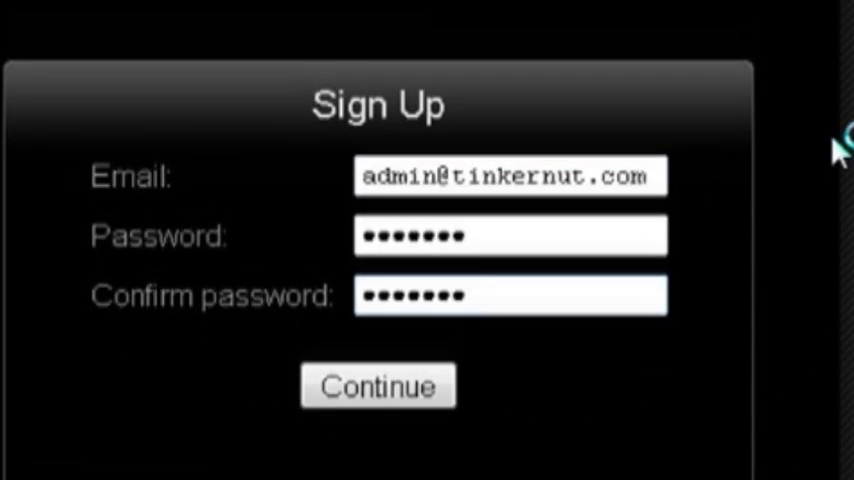
{"action": "left_click", "coordinate": [378, 384]}
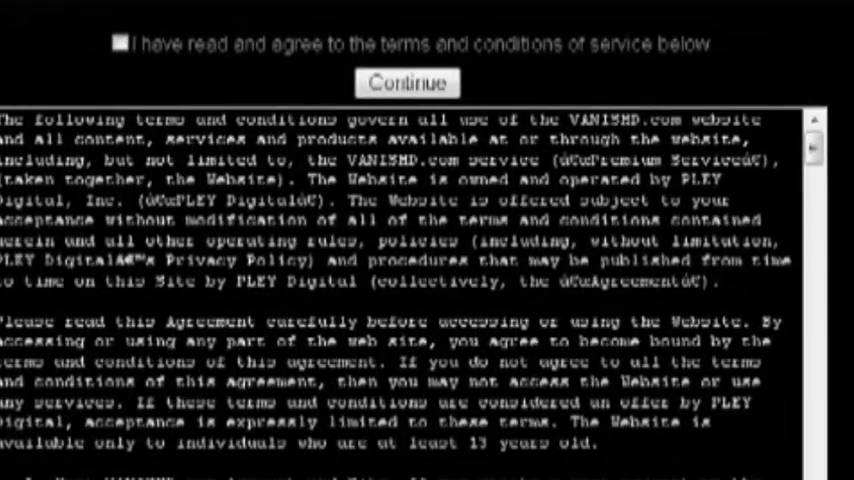
{"action": "left_click", "coordinate": [120, 44]}
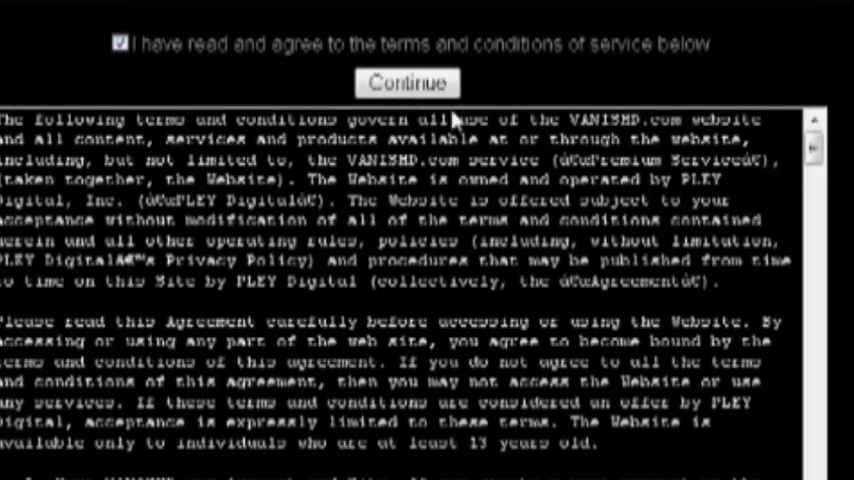
{"action": "left_click", "coordinate": [406, 82]}
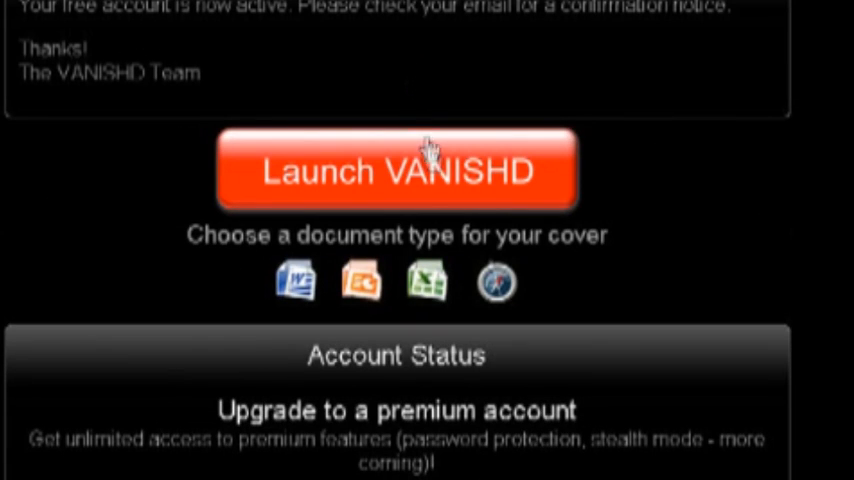
Launch VanishD with a document cover, showing its toolbar above the welcome screen.
{"action": "left_click", "coordinate": [396, 170]}
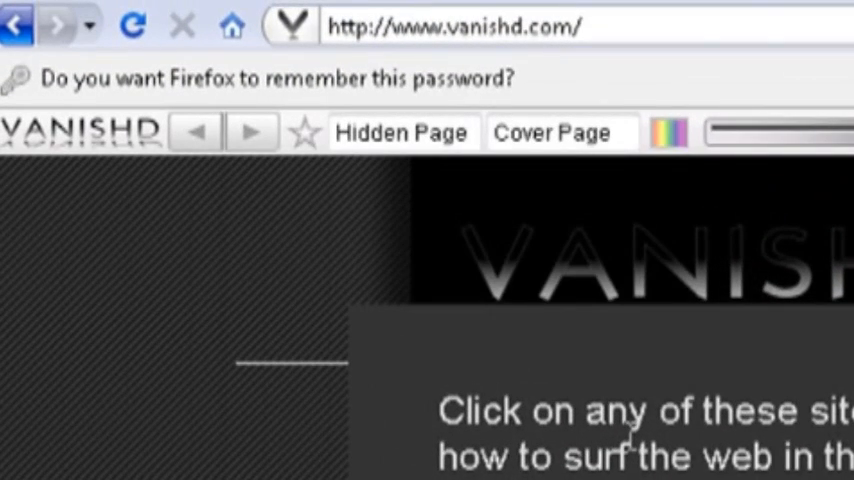
{"action": "left_click", "coordinate": [252, 132]}
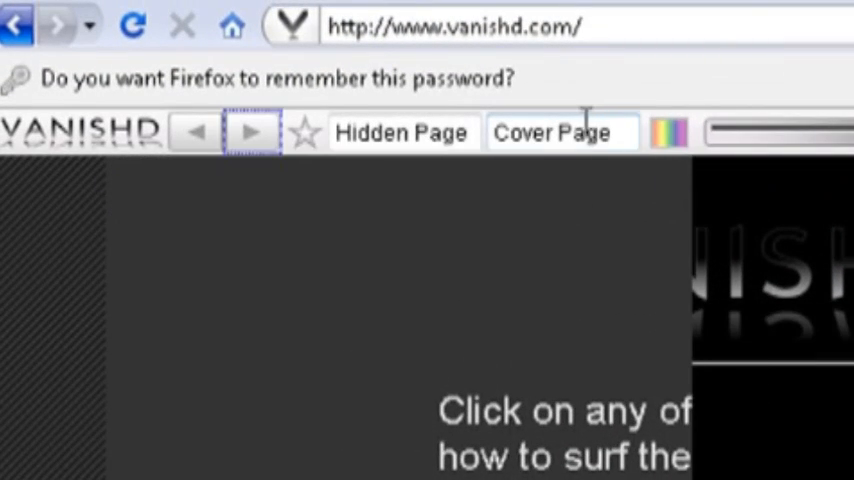
{"action": "left_click", "coordinate": [470, 132]}
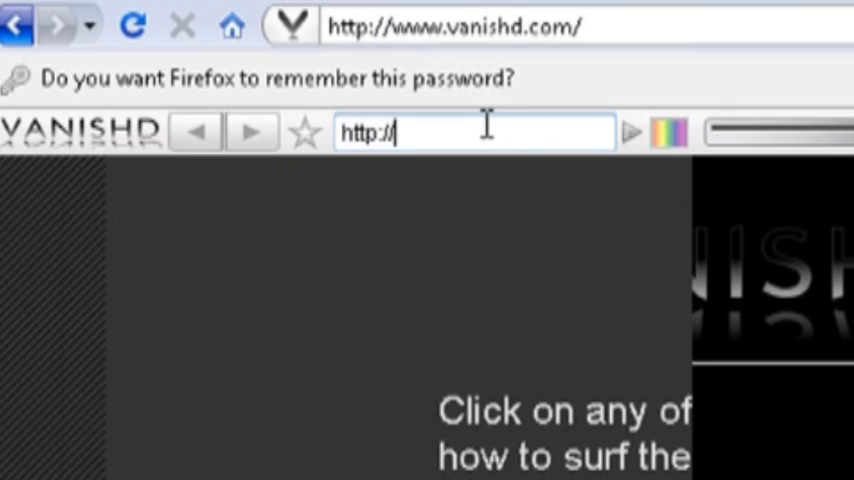
{"action": "type", "text": "www.y"}
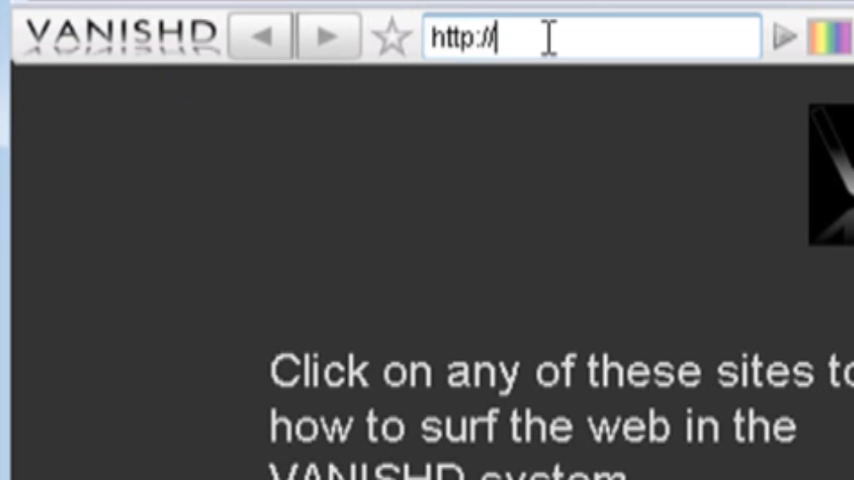
{"action": "type", "text": "www.tinkern"}
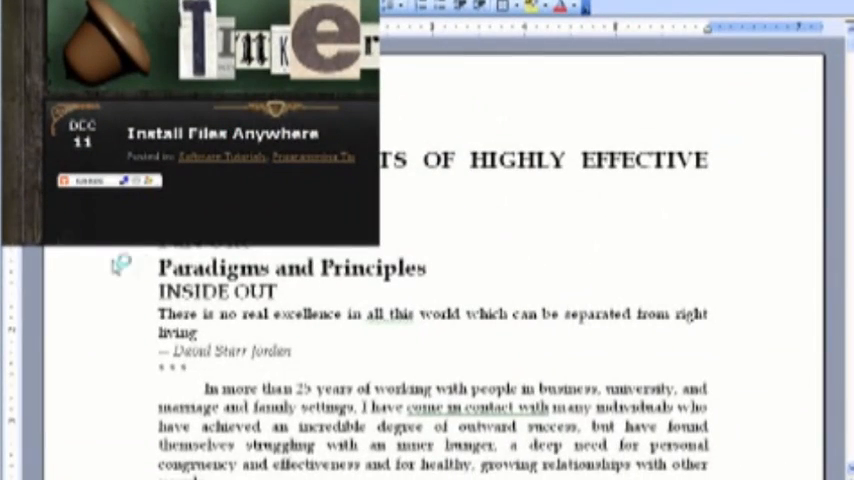
{"action": "mouse_move", "coordinate": [376, 212]}
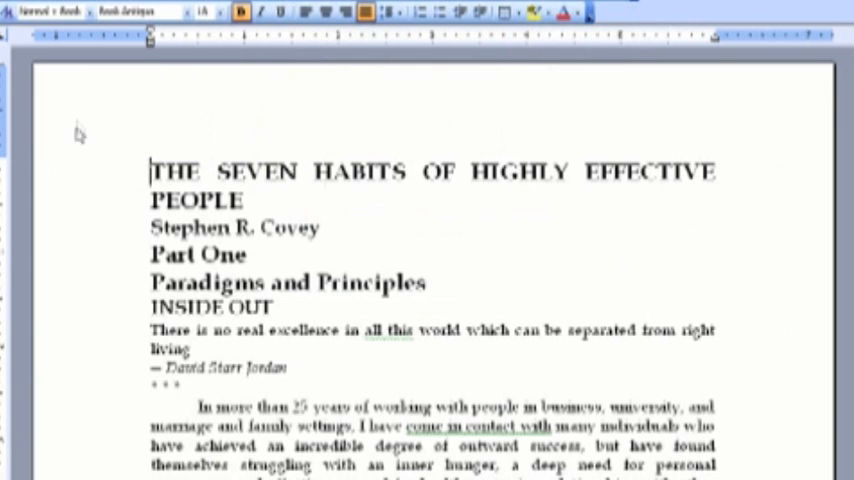
{"action": "mouse_move", "coordinate": [58, 252]}
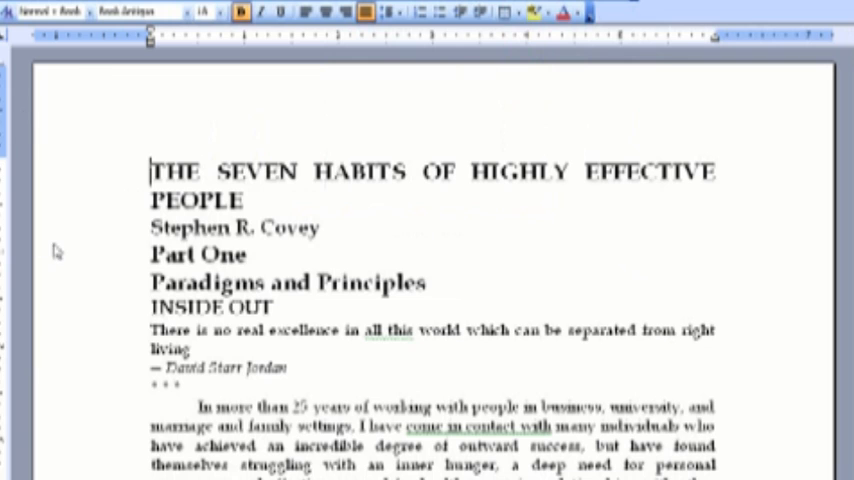
{"action": "mouse_move", "coordinate": [58, 252]}
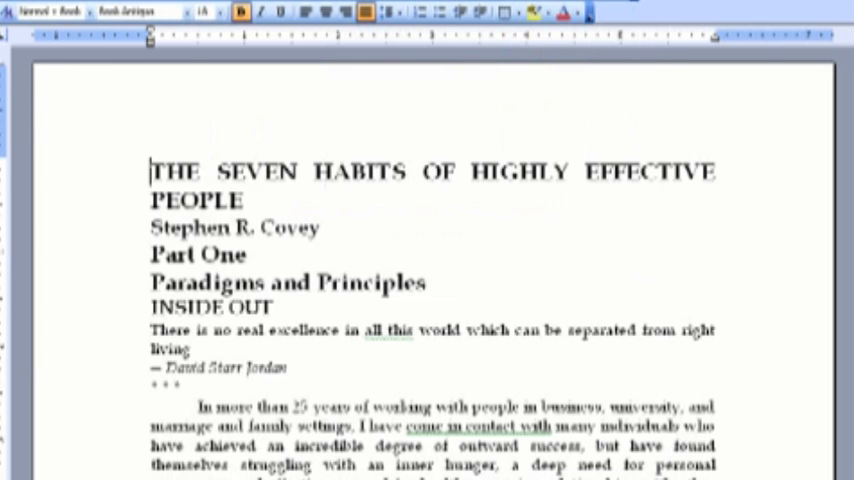